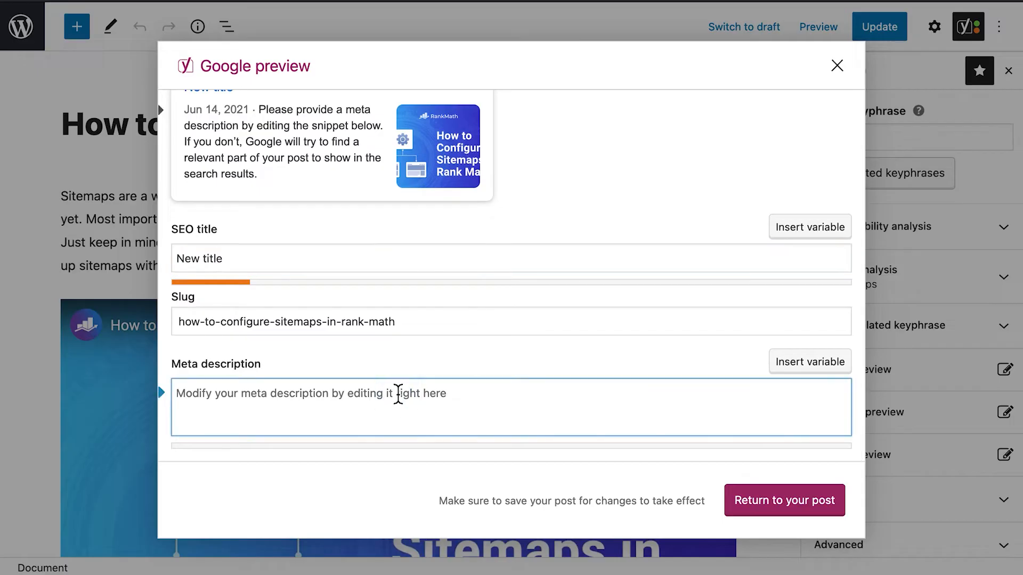
- Enter a custom Yoast meta description for the post, then activate Rank Math SEO
type("This is en example of a description that was altere")
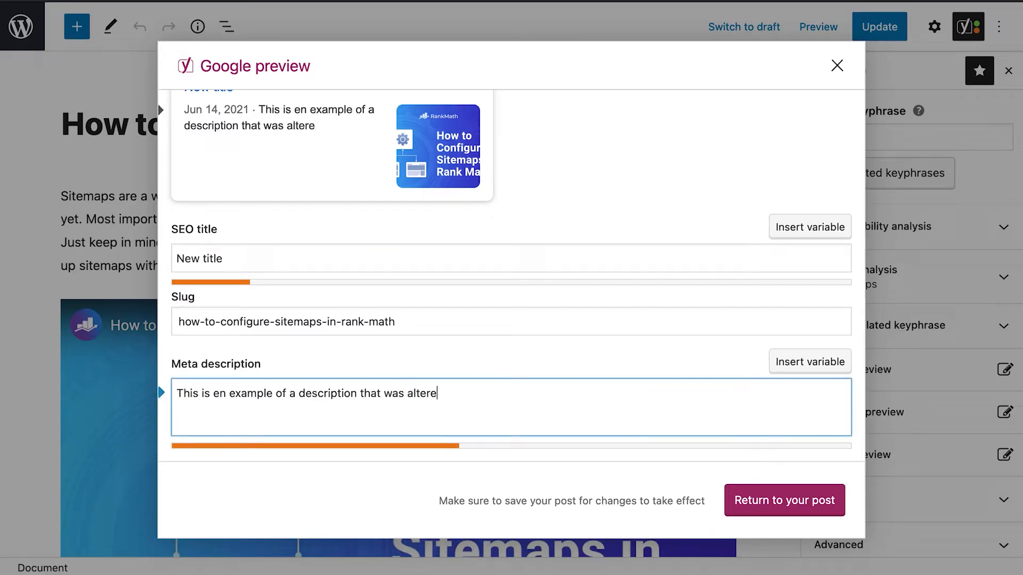
left_click(879, 26)
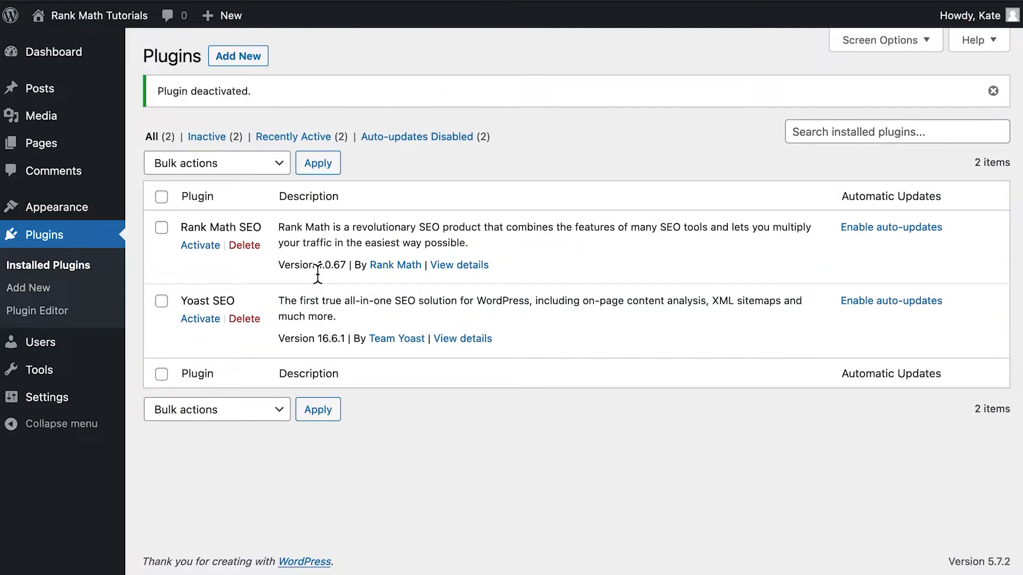
left_click(200, 246)
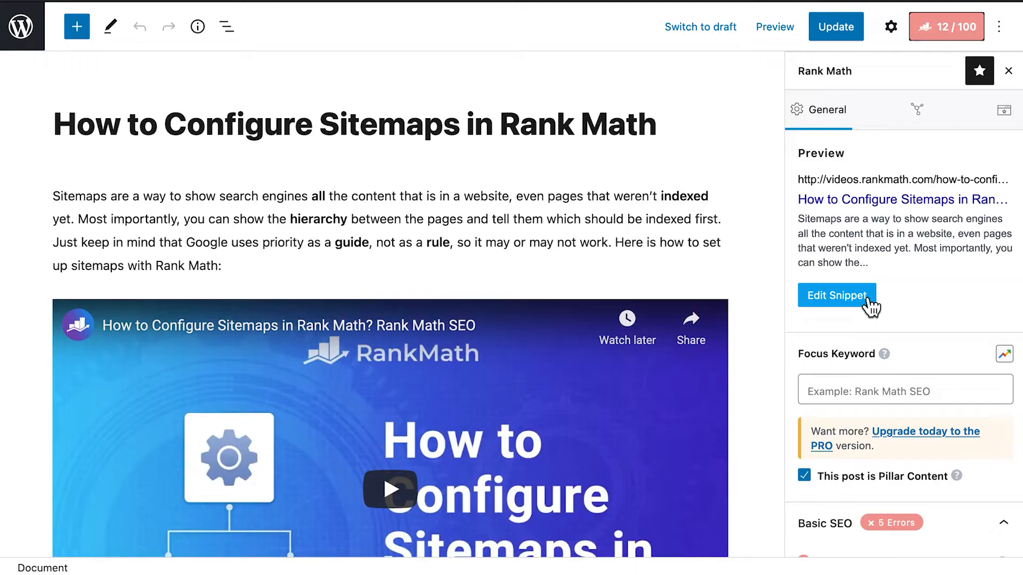
- Open the sitemaps post's Edit Snippet panel in the Rank Math sidebar
left_click(837, 295)
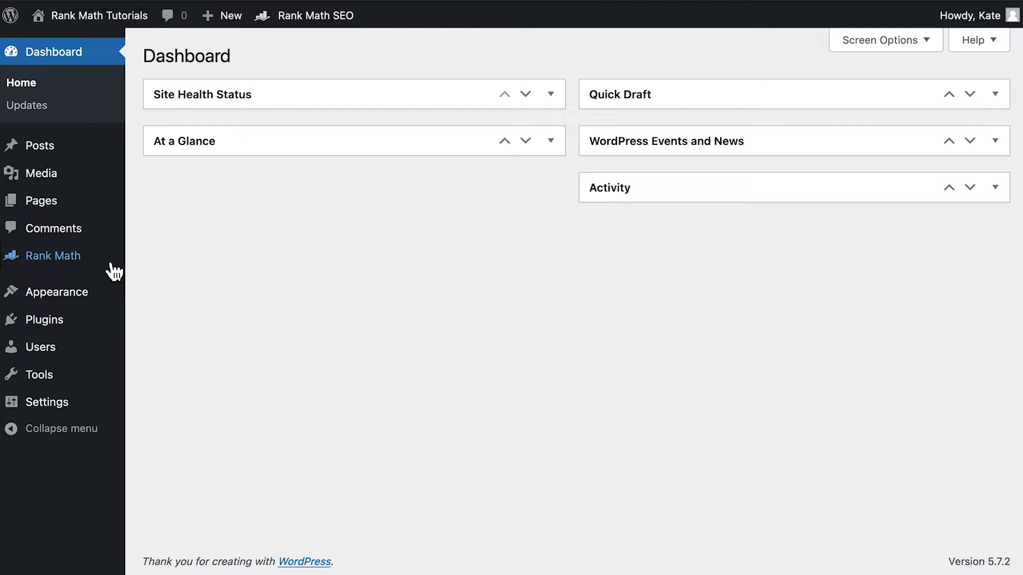
mouse_move(52, 255)
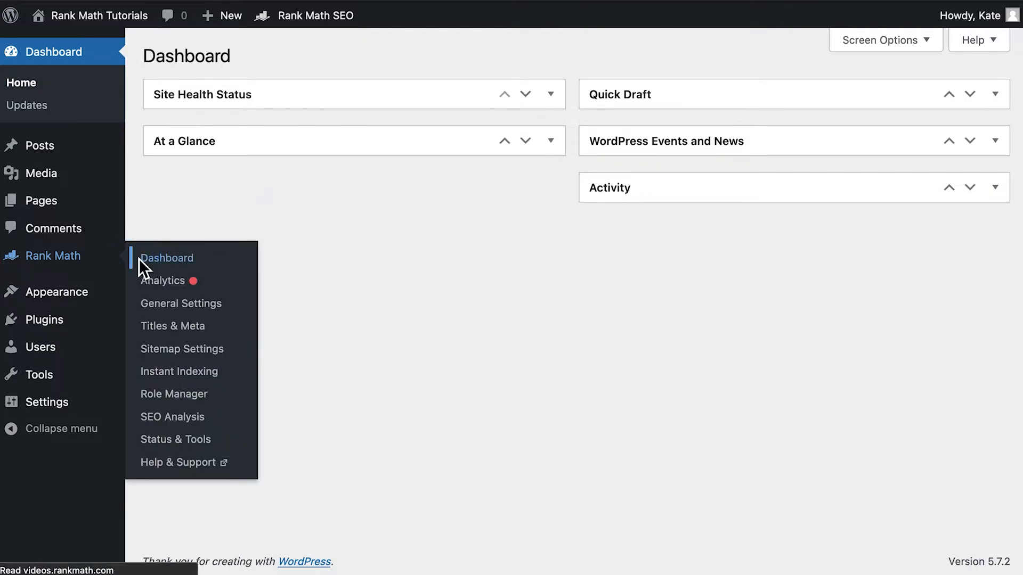
- Launch Rank Math's Setup Wizard in Easy mode to reach the Yoast SEO import step
left_click(168, 258)
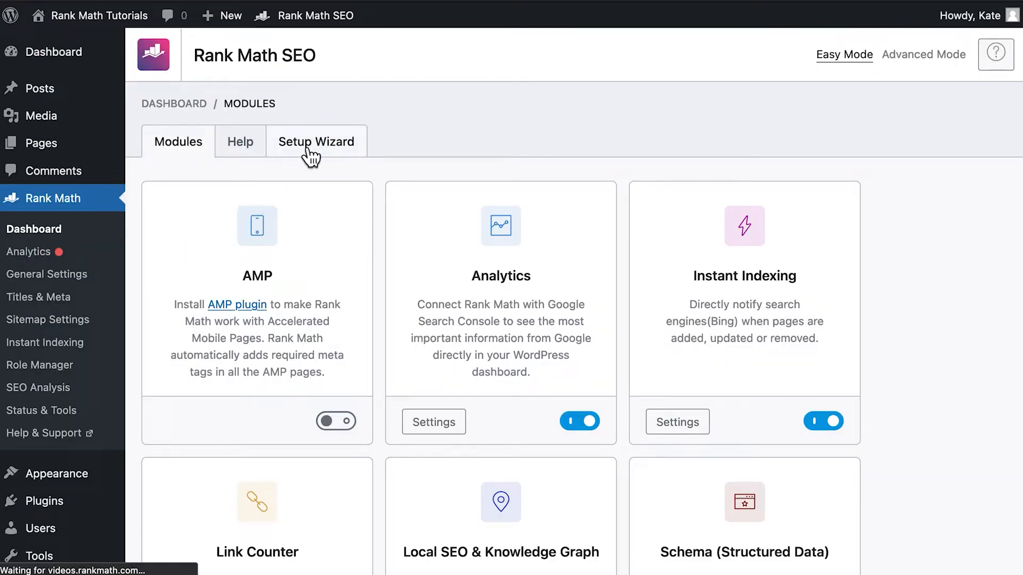
left_click(316, 141)
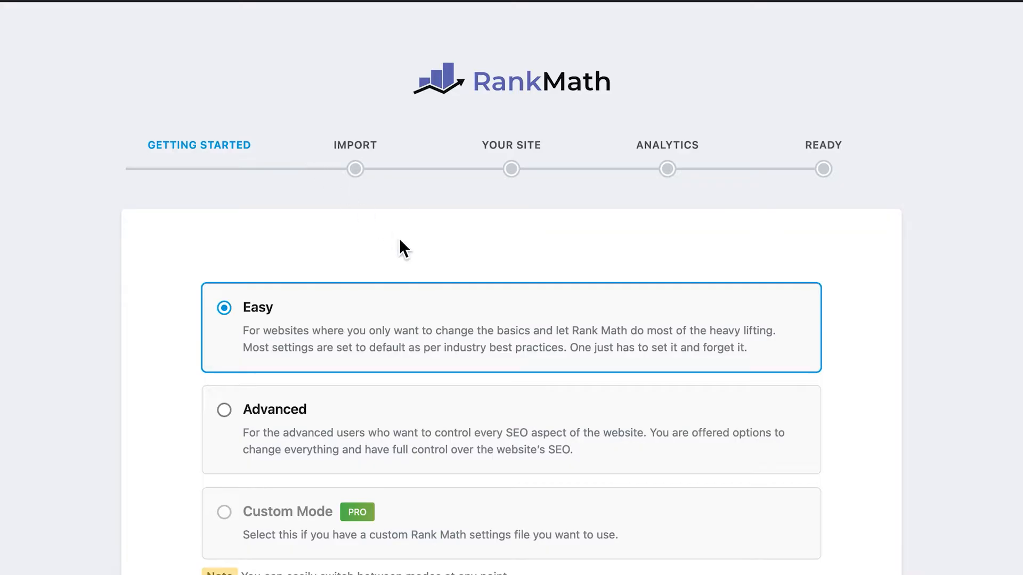
scroll("down", 3)
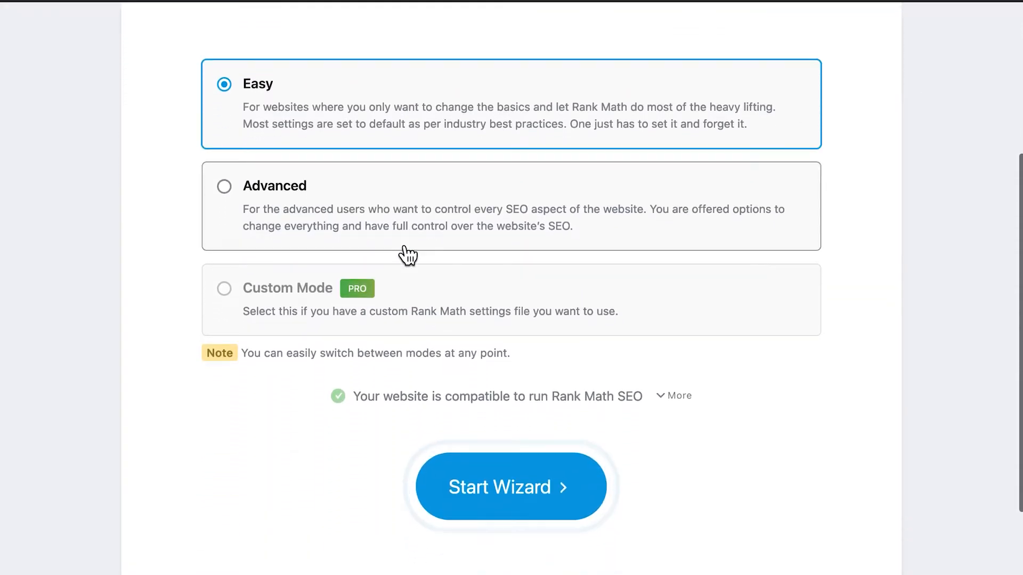
left_click(499, 488)
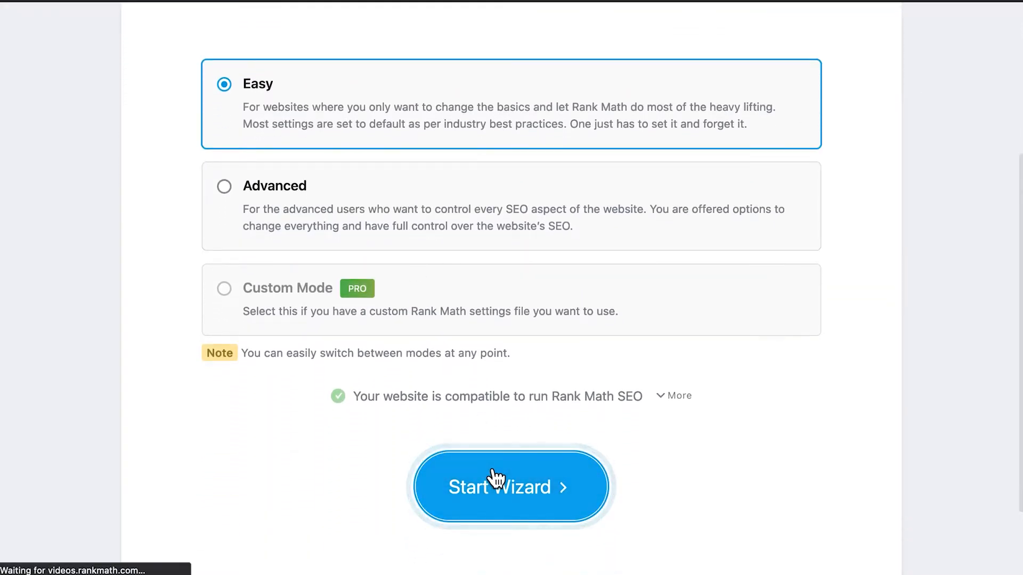
left_click(500, 487)
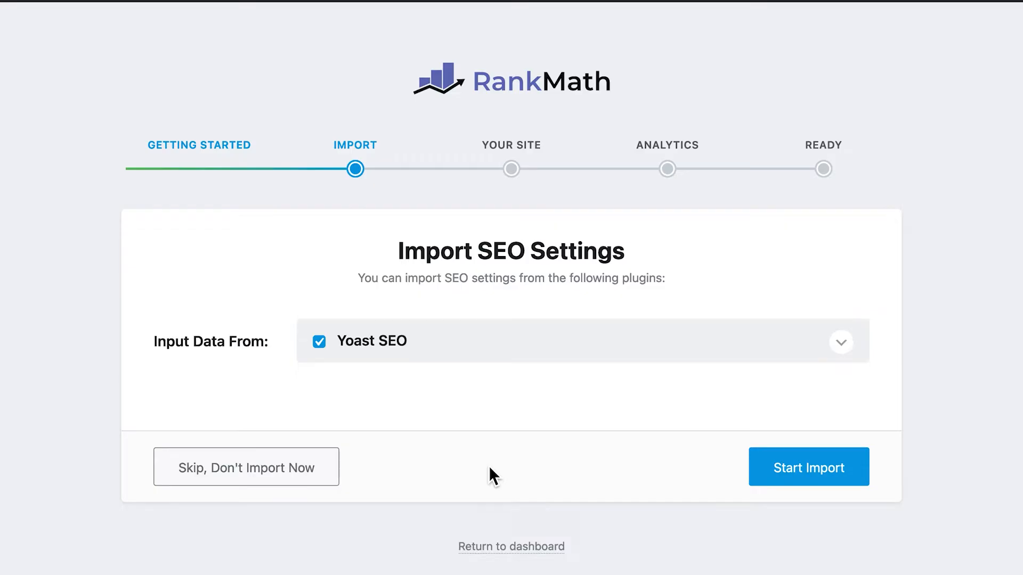
- Import every Yoast SEO option, then check the post's focus keyword 'sitemaps' and description
left_click(840, 342)
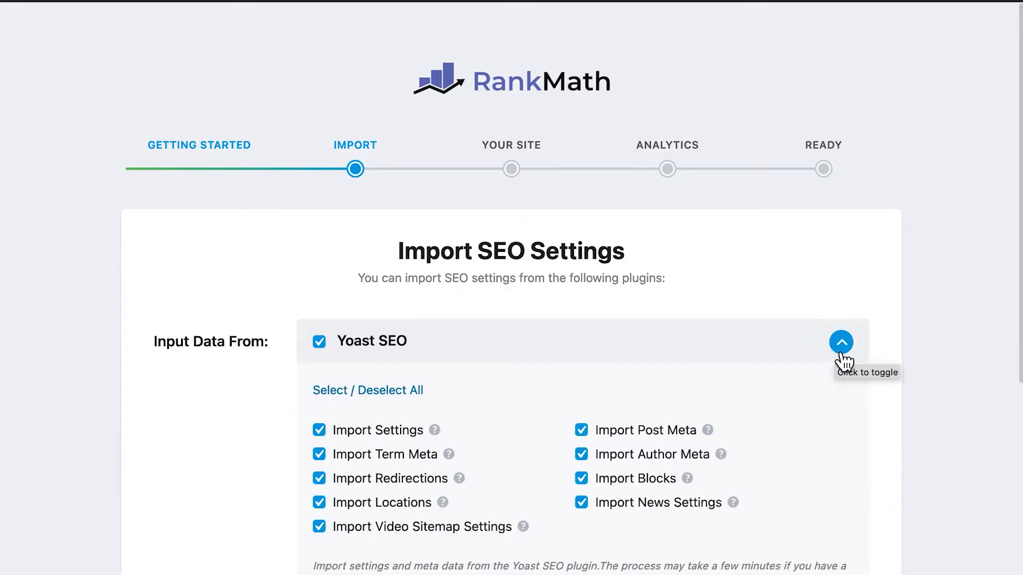
scroll("down", 3)
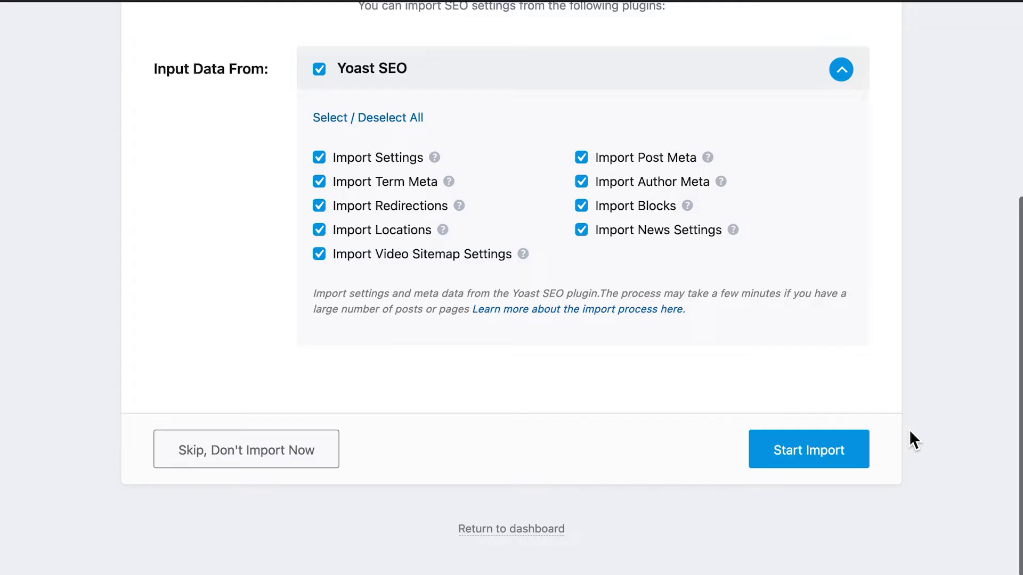
left_click(808, 449)
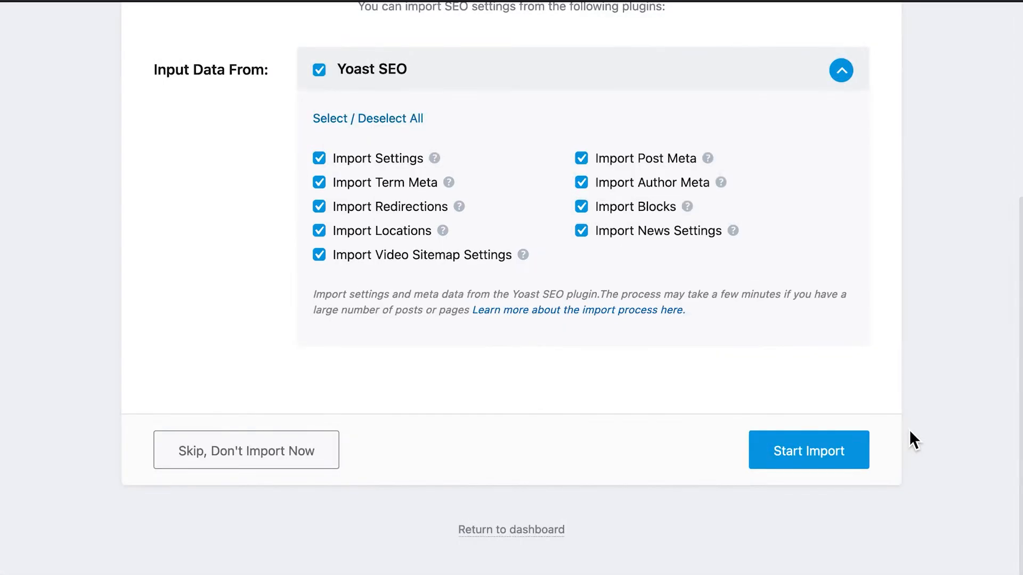
left_click(809, 450)
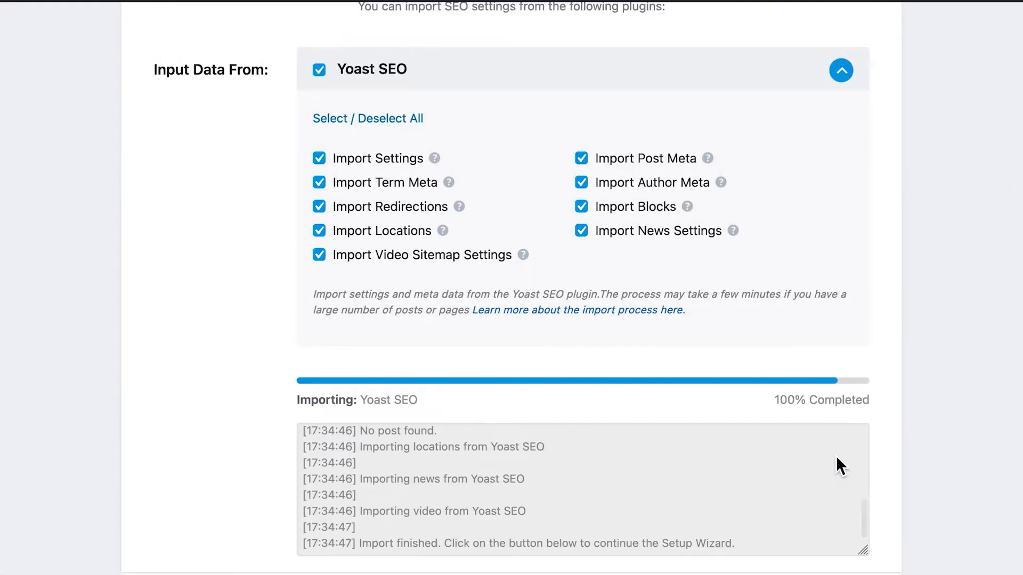
scroll("down", 3)
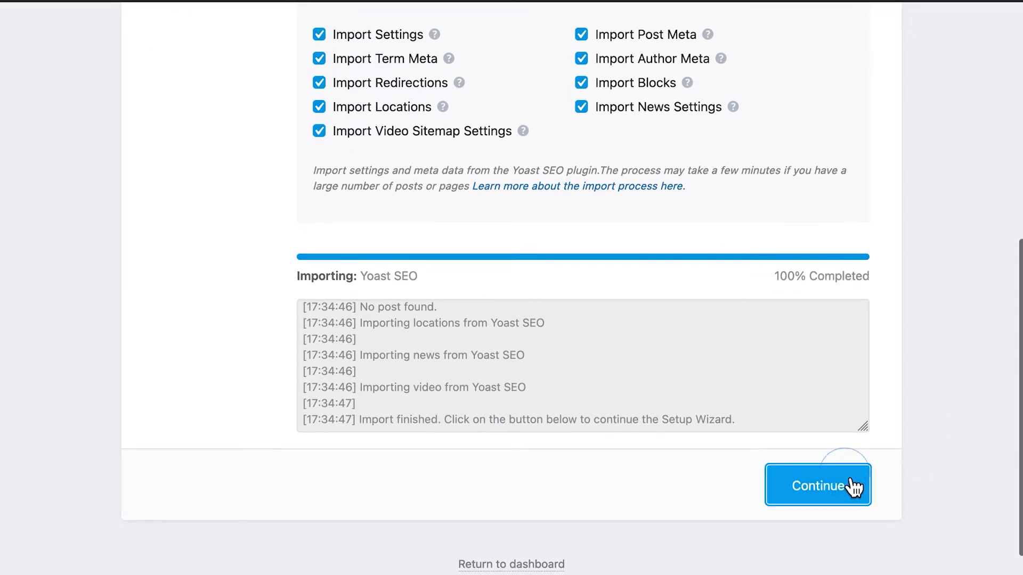
left_click(817, 485)
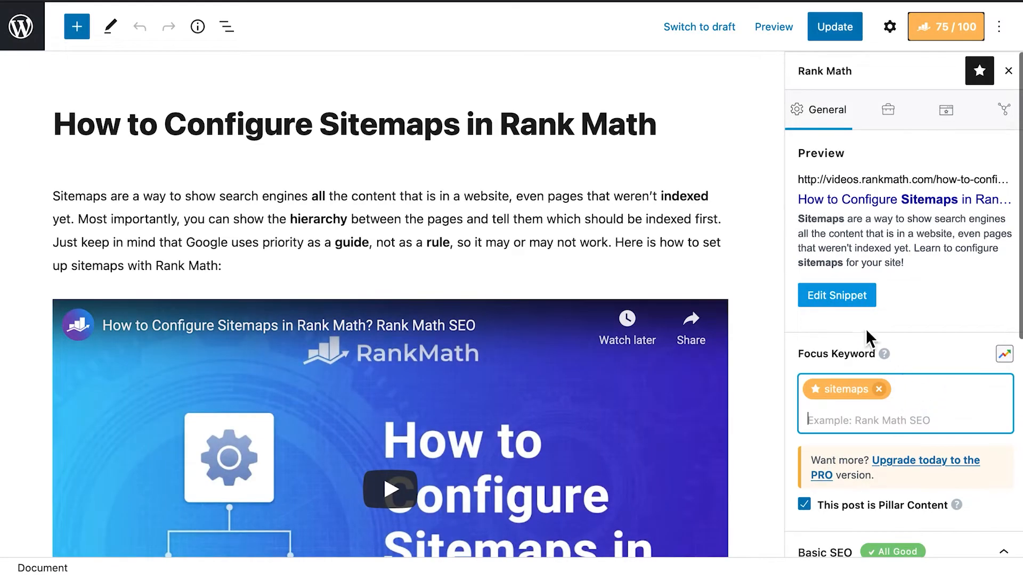
left_click(837, 295)
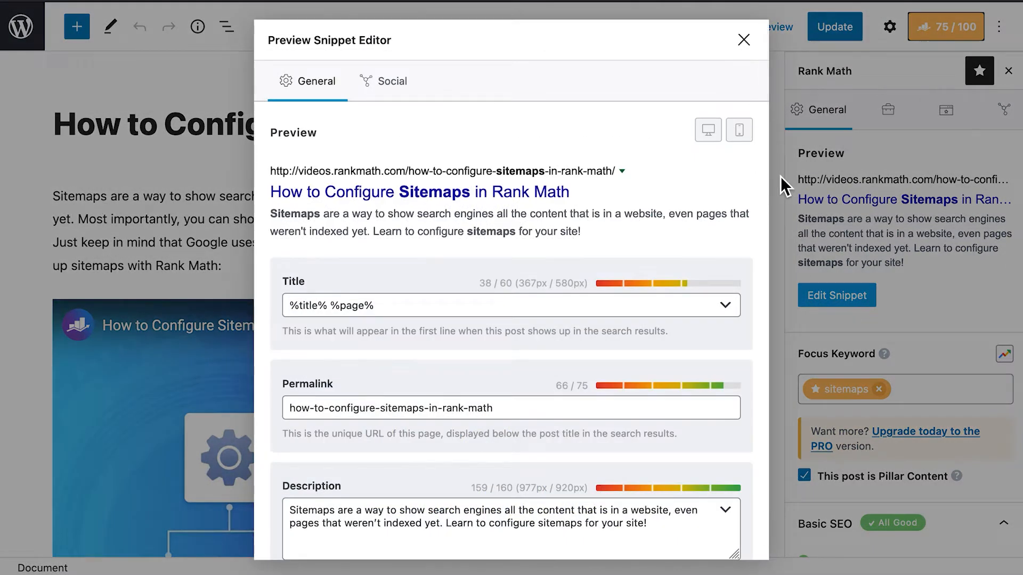
left_click(743, 40)
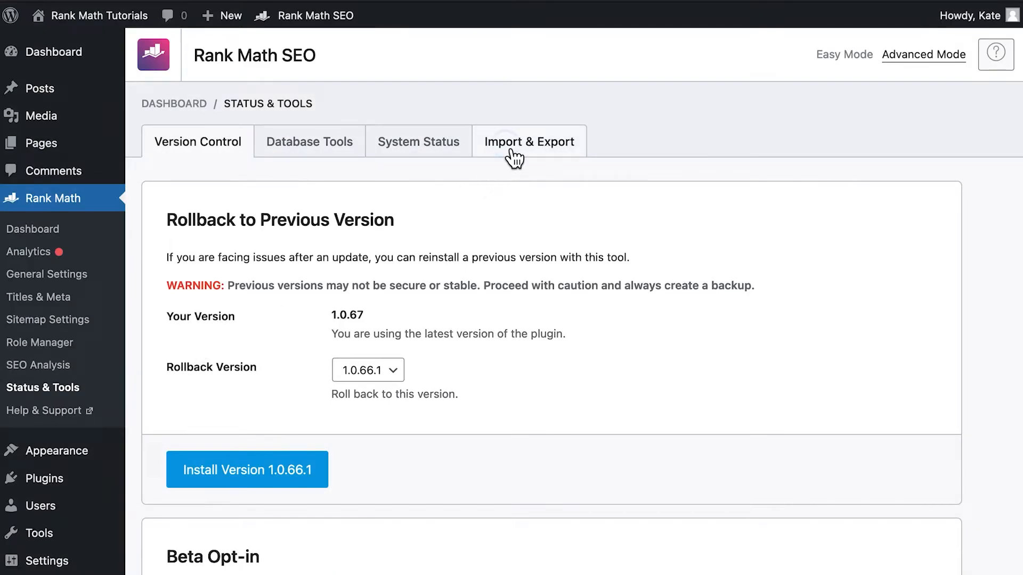
- Re-run the Yoast SEO import from Import & Export and check a post's snippet
left_click(528, 141)
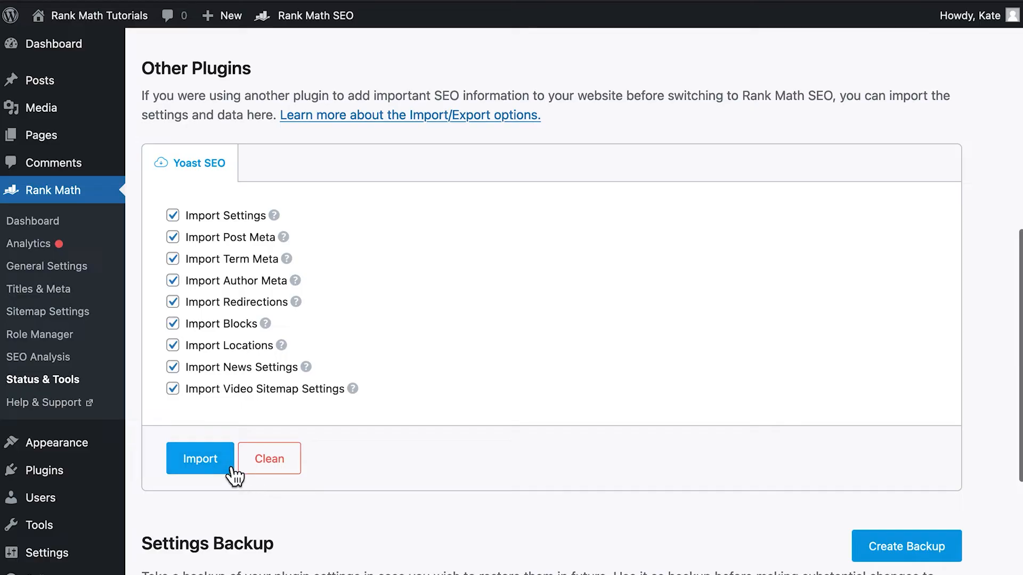
left_click(200, 458)
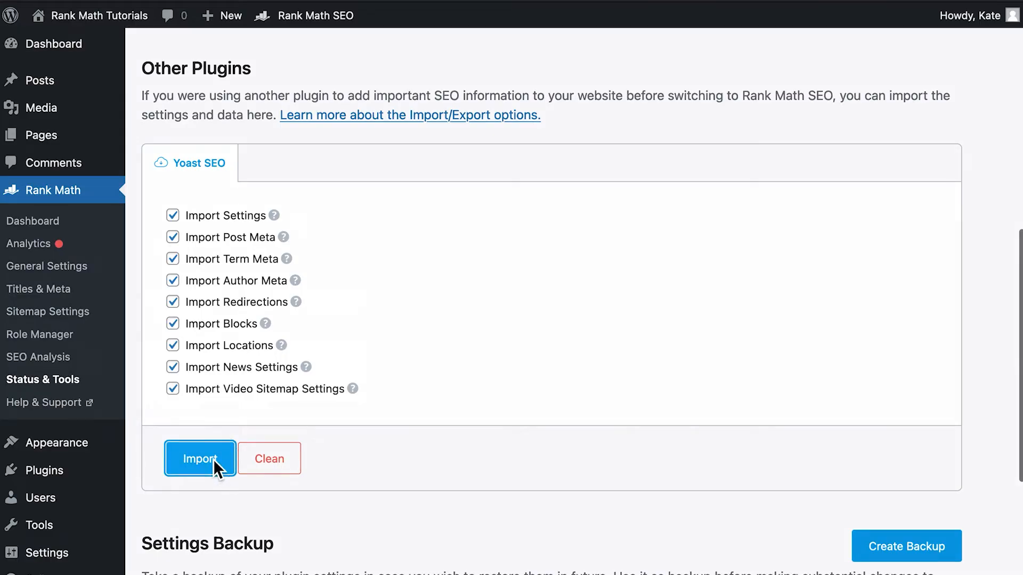
left_click(199, 459)
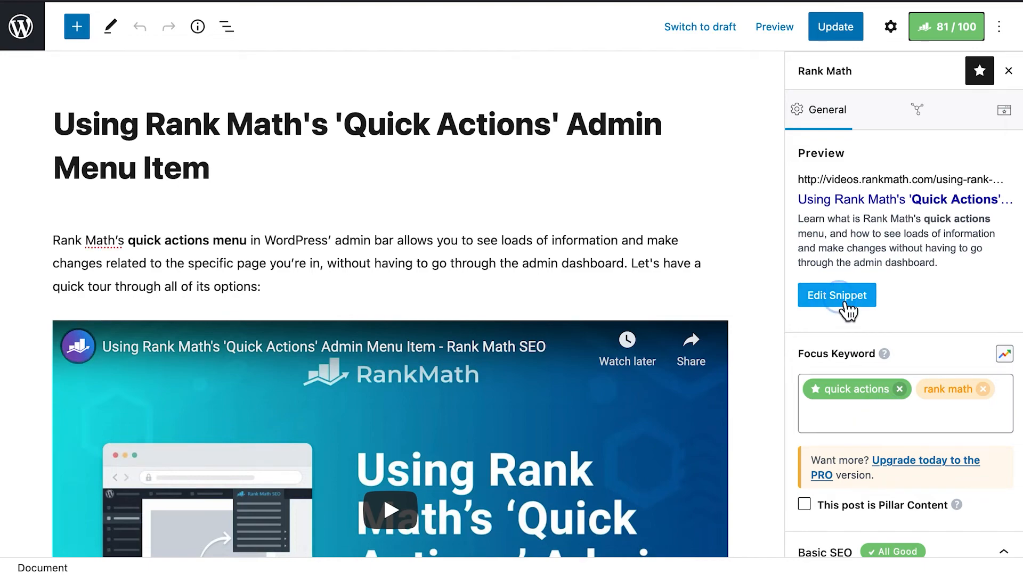
left_click(837, 295)
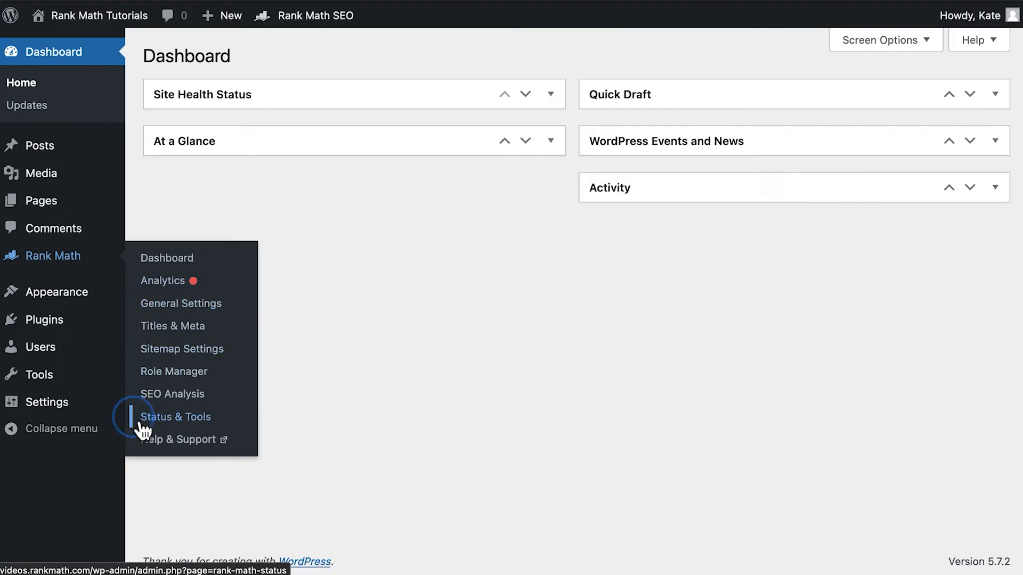
- Run Yoast Block Converter in Database Tools and confirm converting FAQ and HowTo blocks
left_click(177, 417)
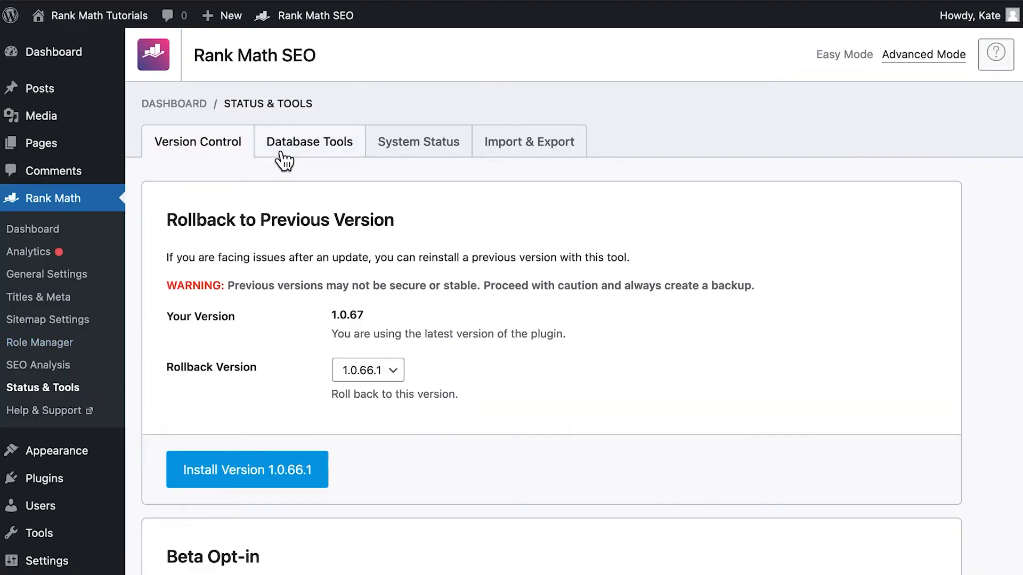
left_click(309, 142)
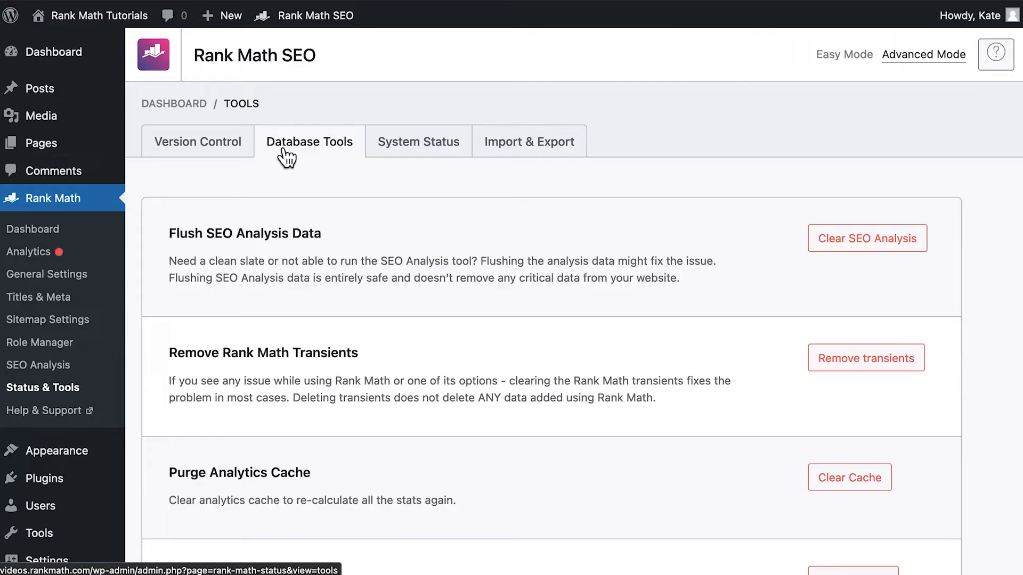
scroll("down", 3)
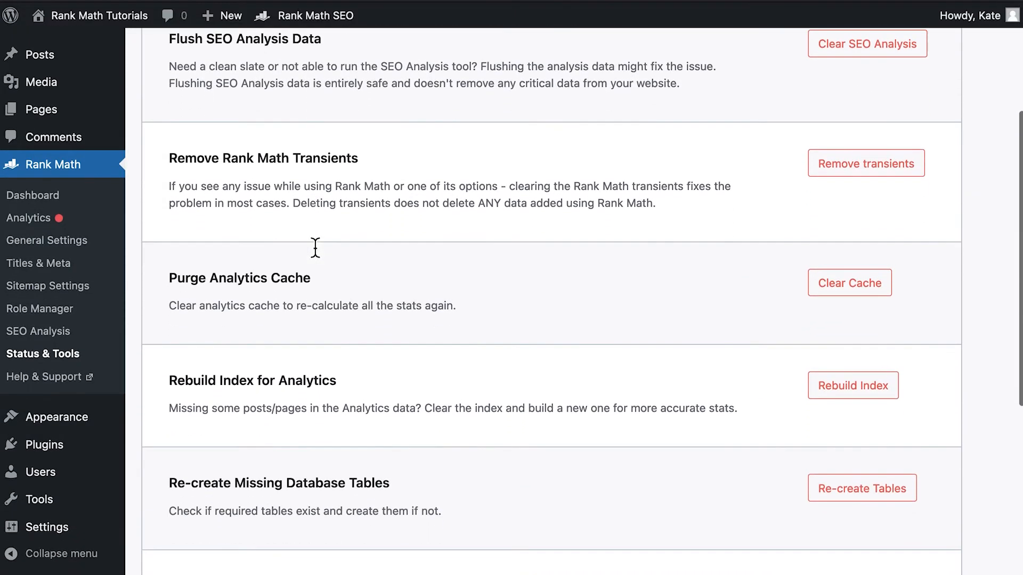
scroll("down", 3)
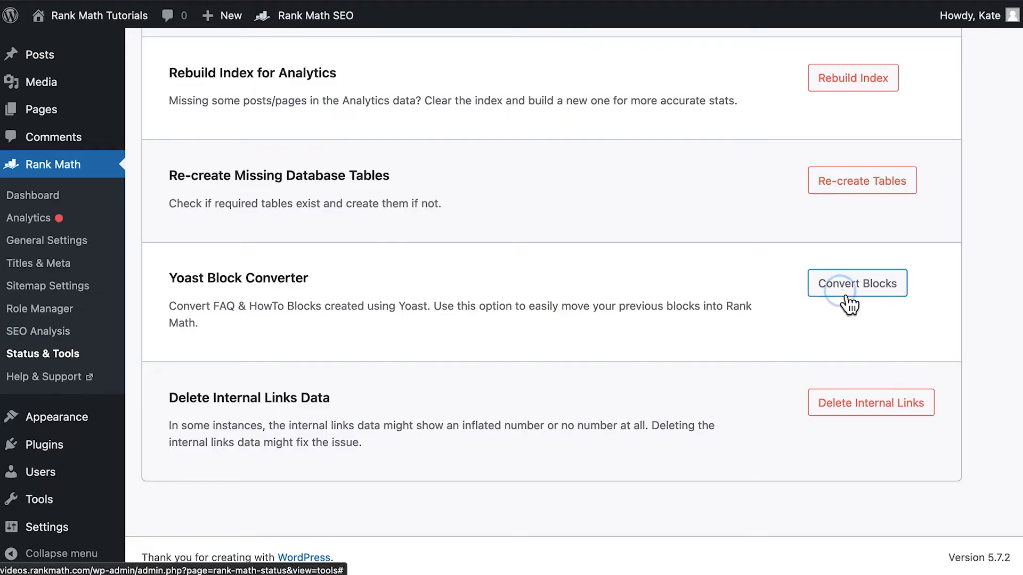
left_click(857, 284)
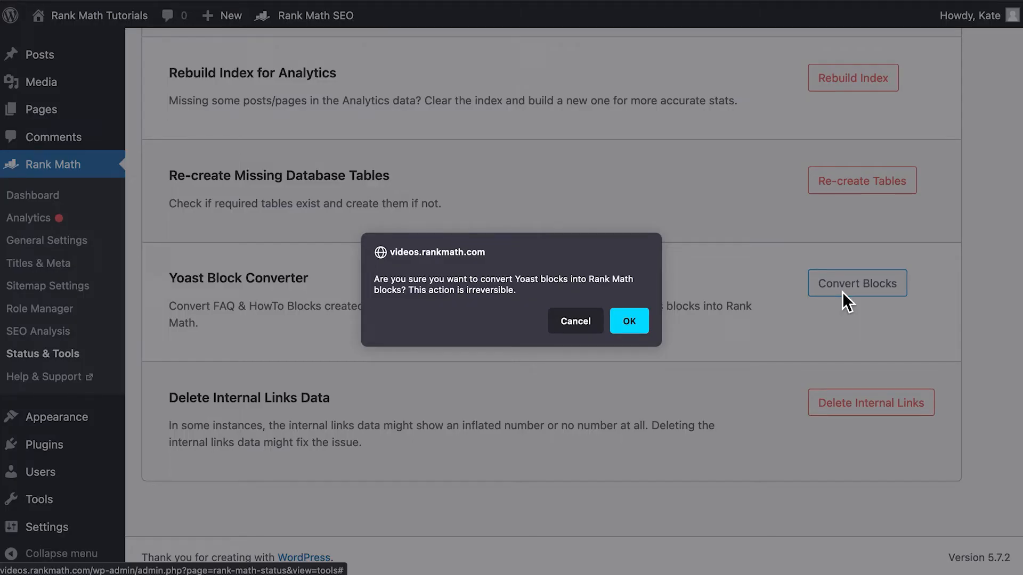
mouse_move(630, 320)
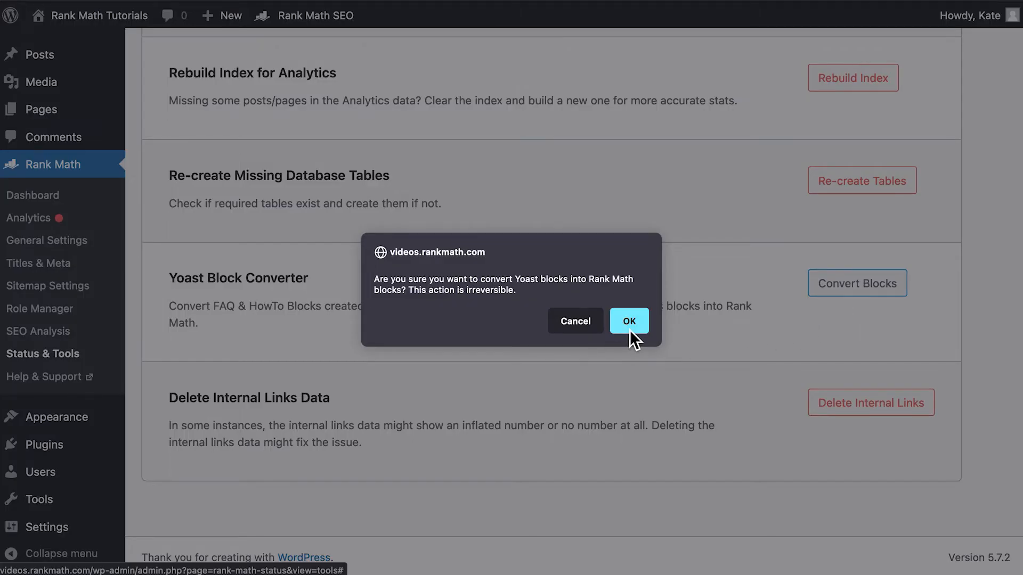
left_click(629, 321)
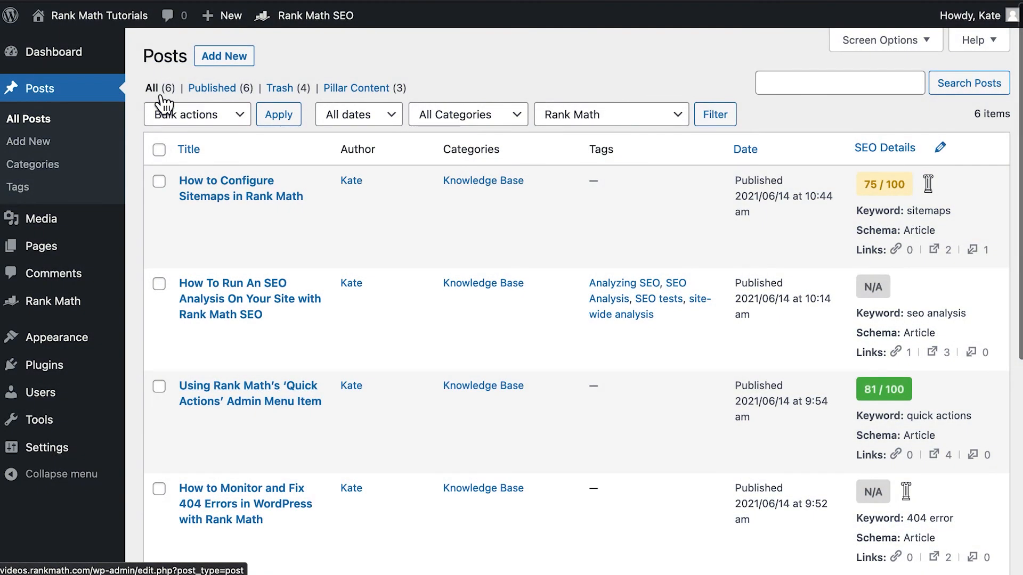
mouse_move(200, 221)
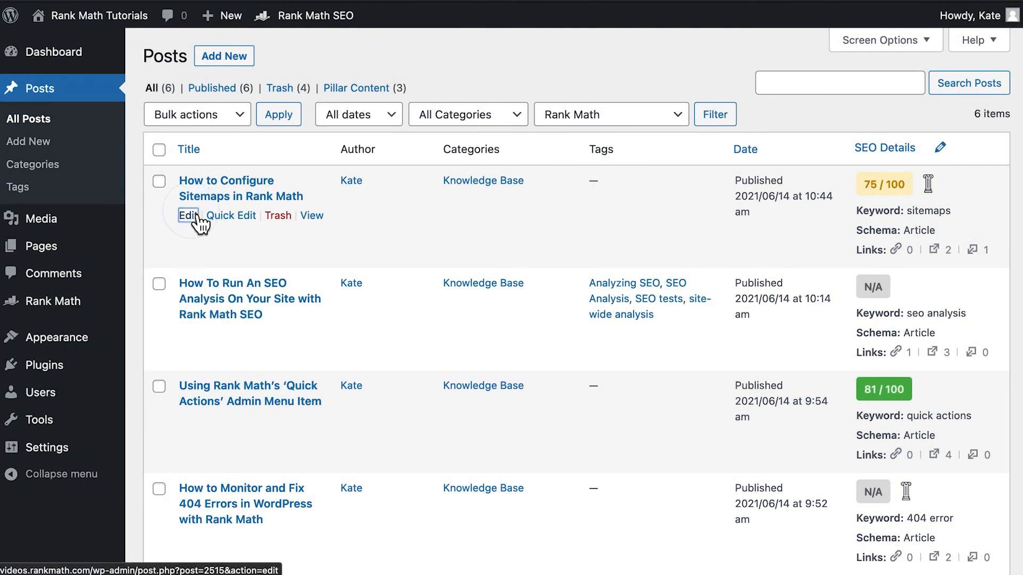
- Open 'How to Configure Sitemaps in Rank Math' for editing from the posts list
left_click(188, 216)
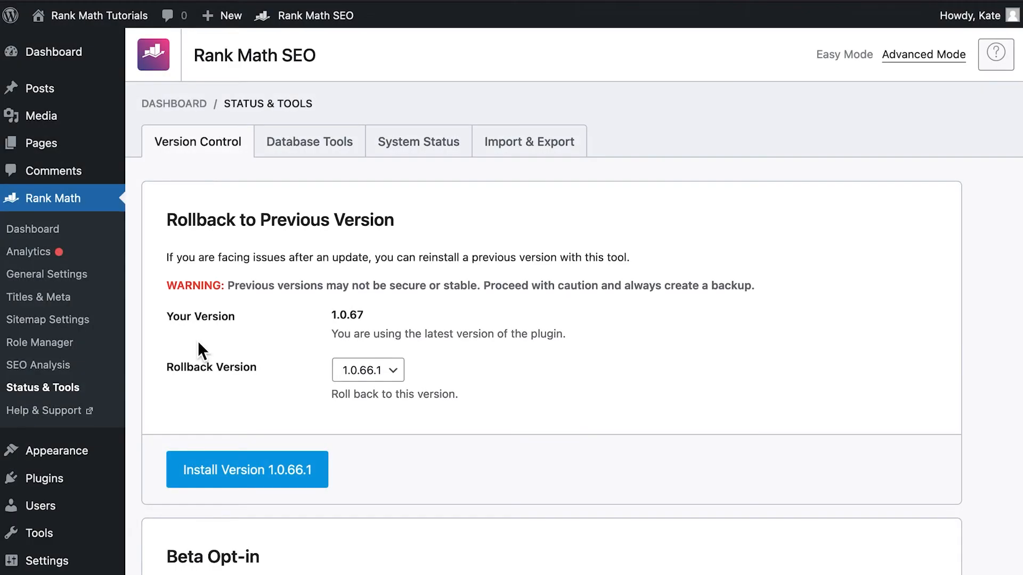
mouse_move(499, 168)
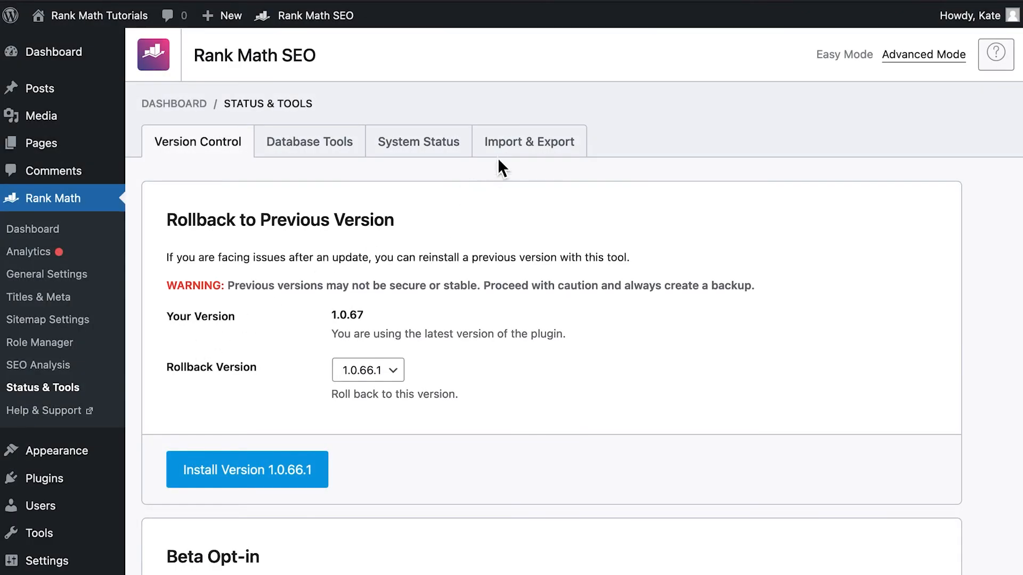
- Clean the leftover Yoast SEO data in Import & Export, then confirm deleting the Yoast SEO plugin
left_click(528, 141)
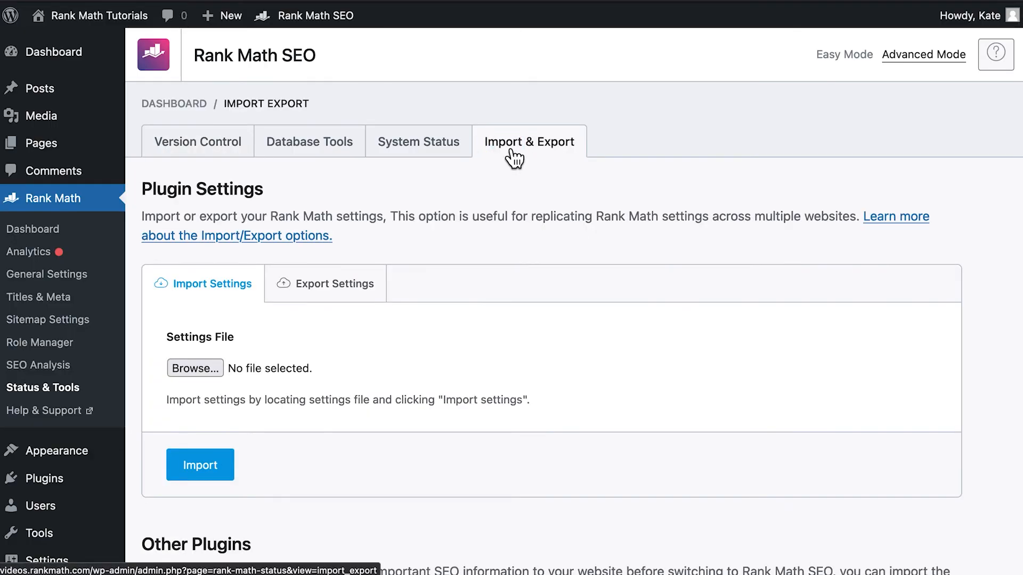
scroll("down", 3)
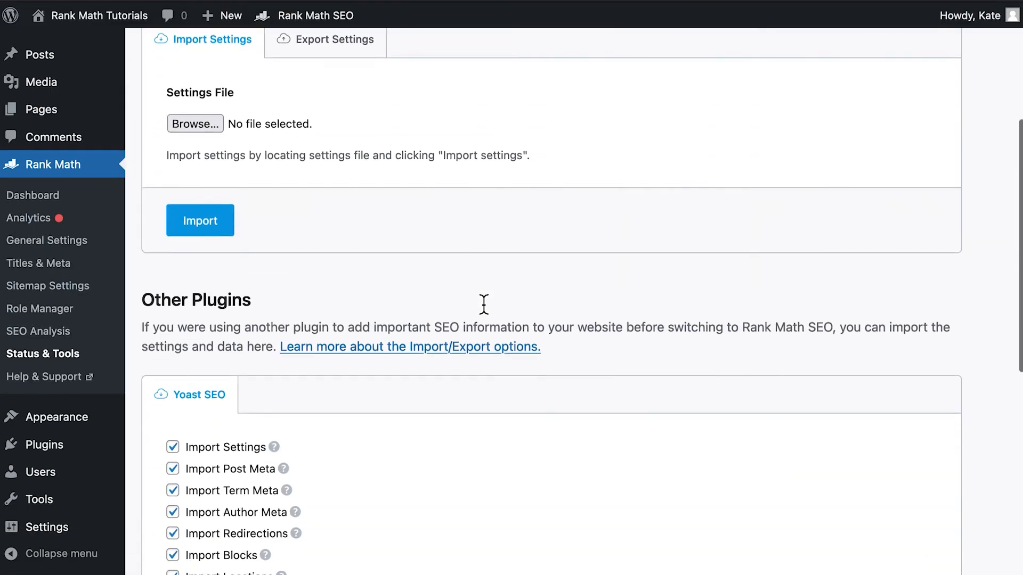
scroll("down", 3)
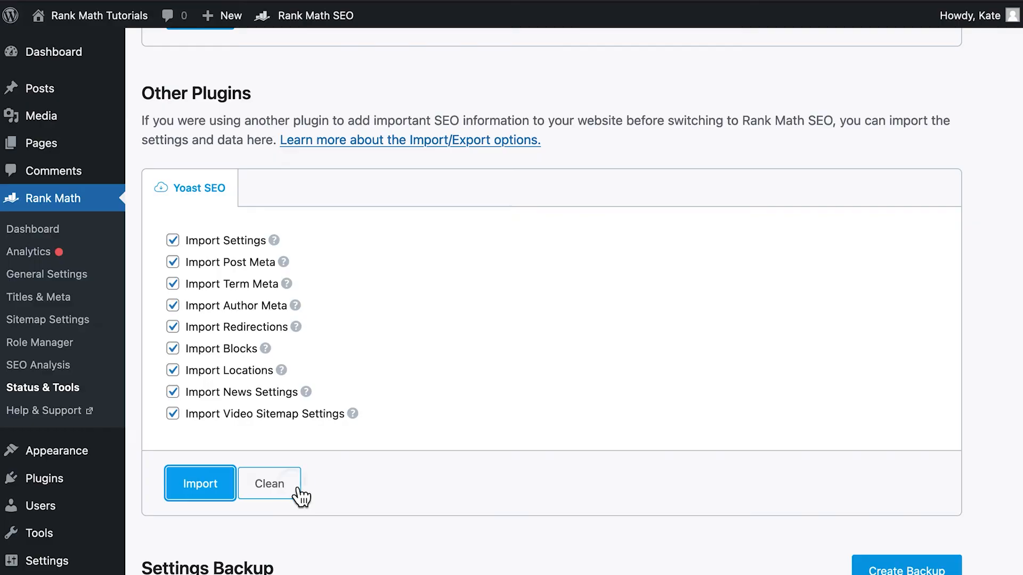
left_click(269, 483)
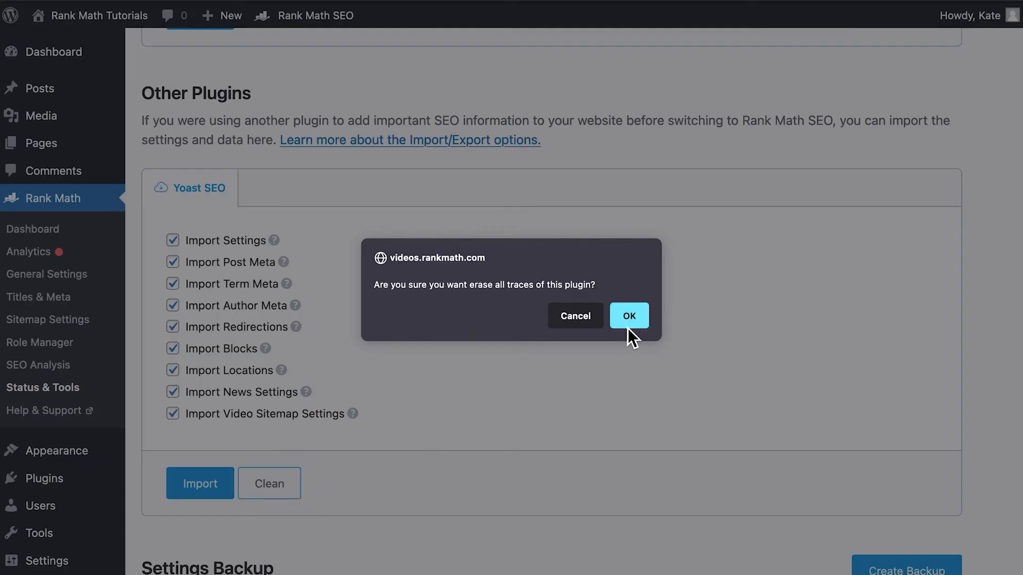
left_click(630, 315)
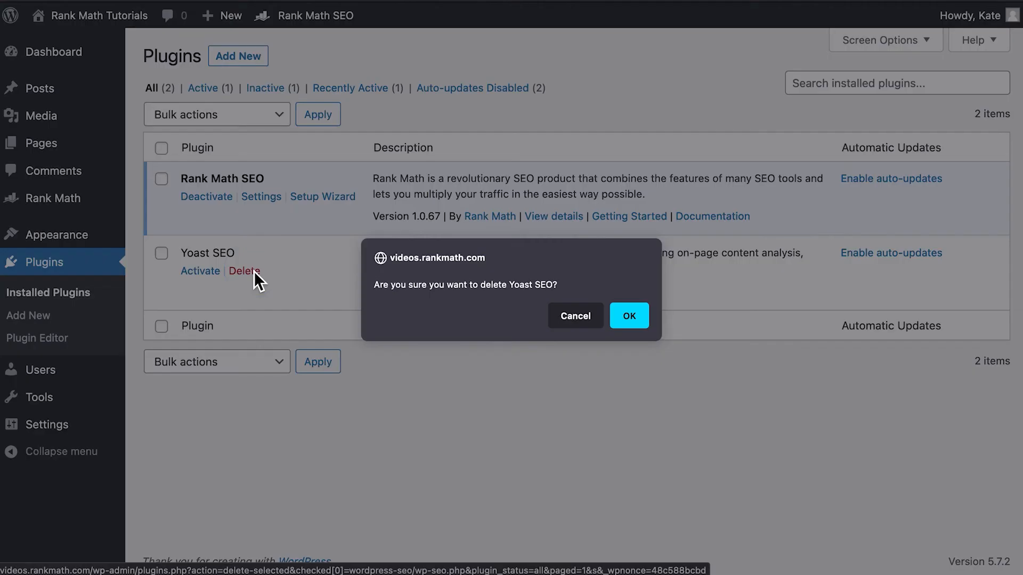
left_click(629, 316)
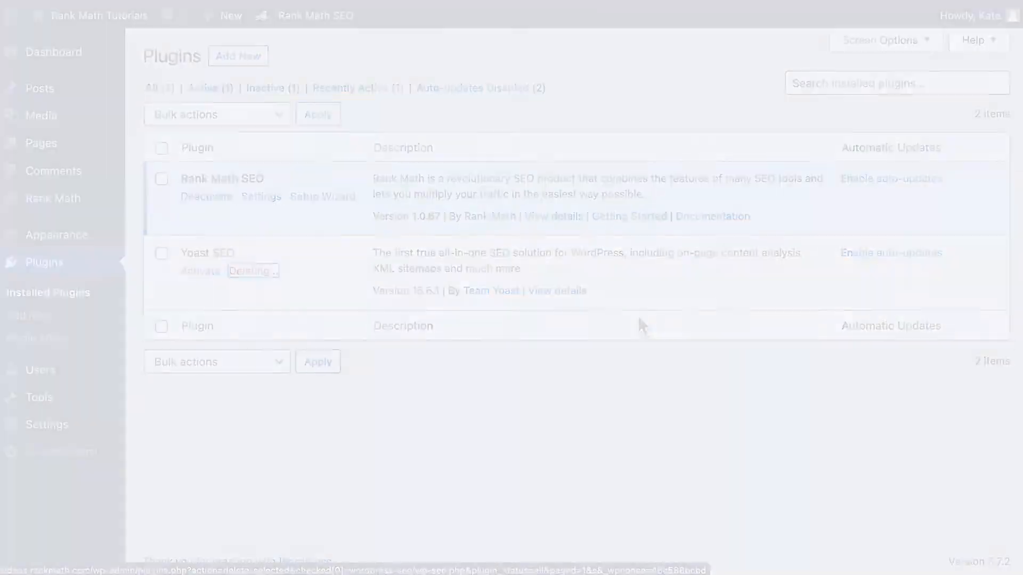